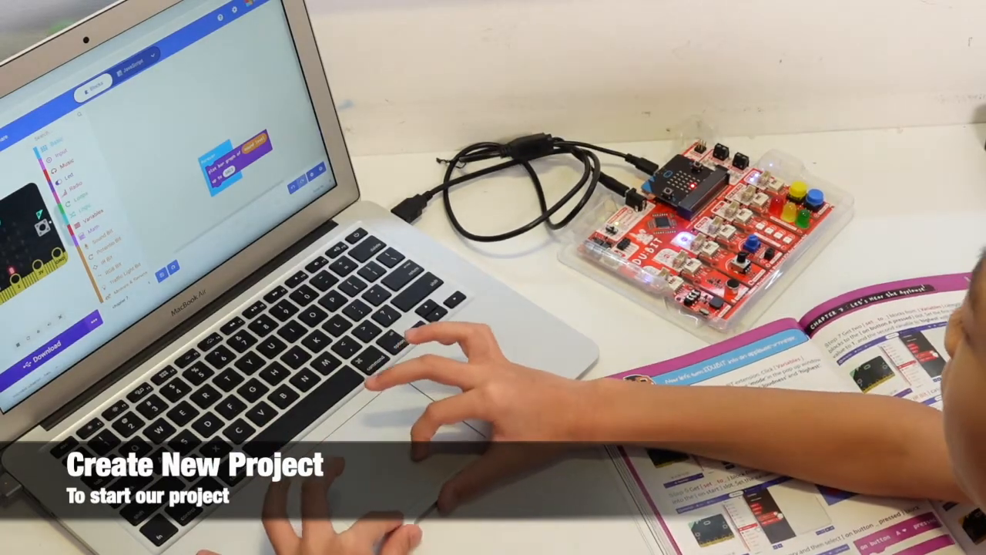
Name the new project 'chap' and create it
{"action": "type", "text": "chap"}
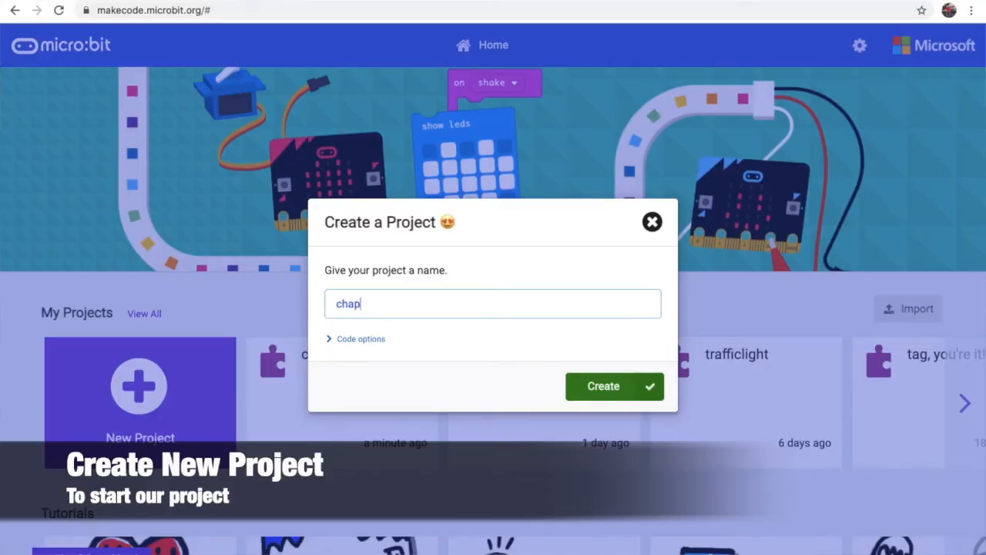
{"action": "left_click", "coordinate": [604, 385]}
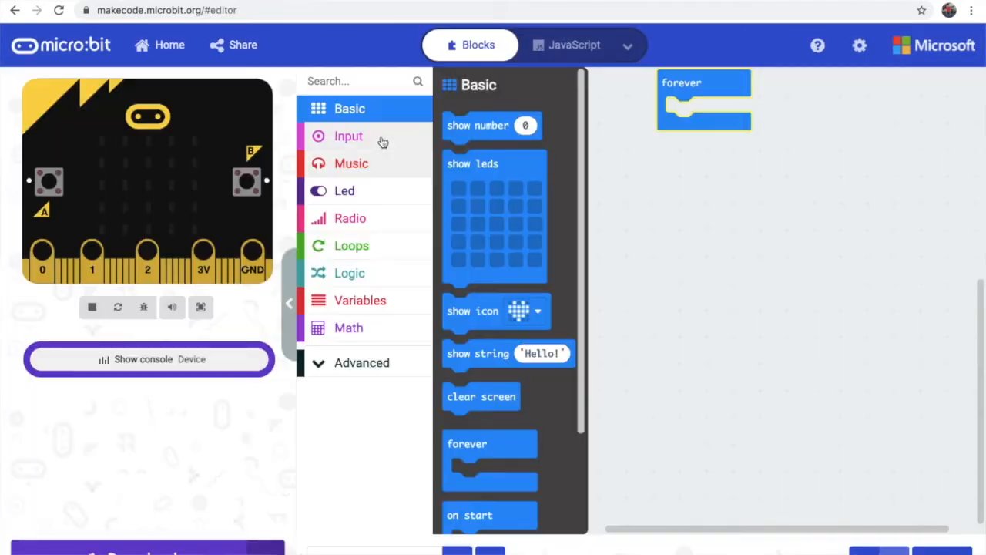
{"action": "mouse_move", "coordinate": [399, 157]}
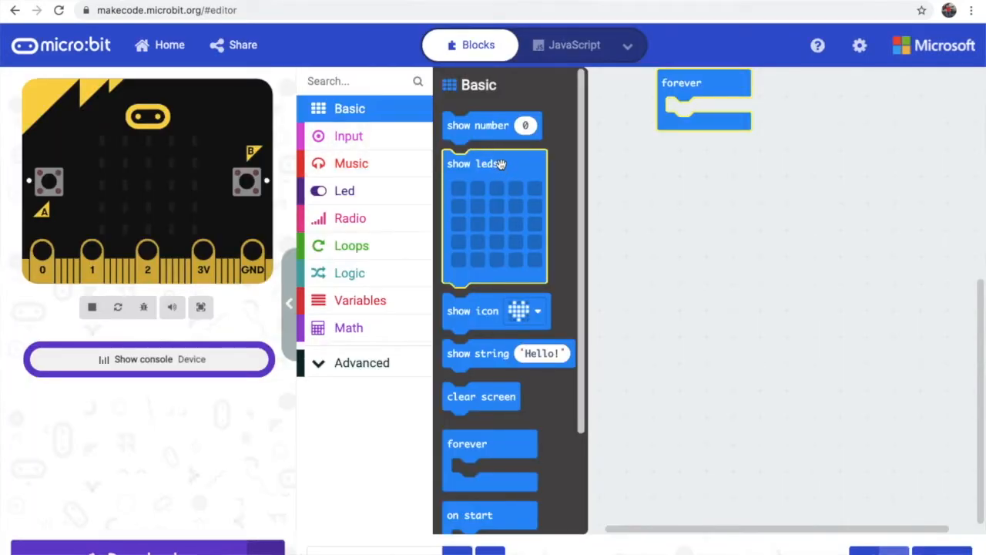
Go to Extensions from the project's gear menu
{"action": "left_click", "coordinate": [858, 45]}
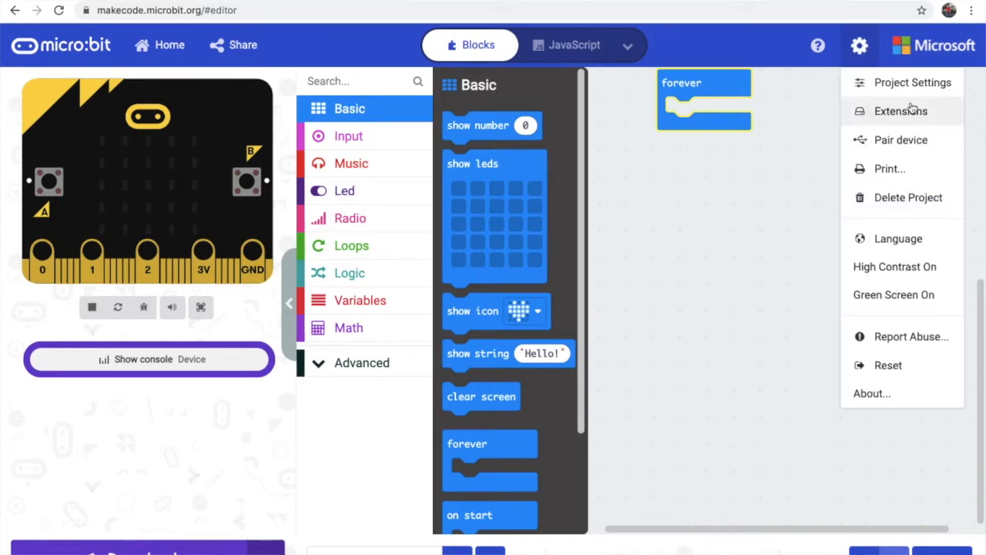
{"action": "left_click", "coordinate": [900, 111]}
{"action": "type", "text": "loudnee"}
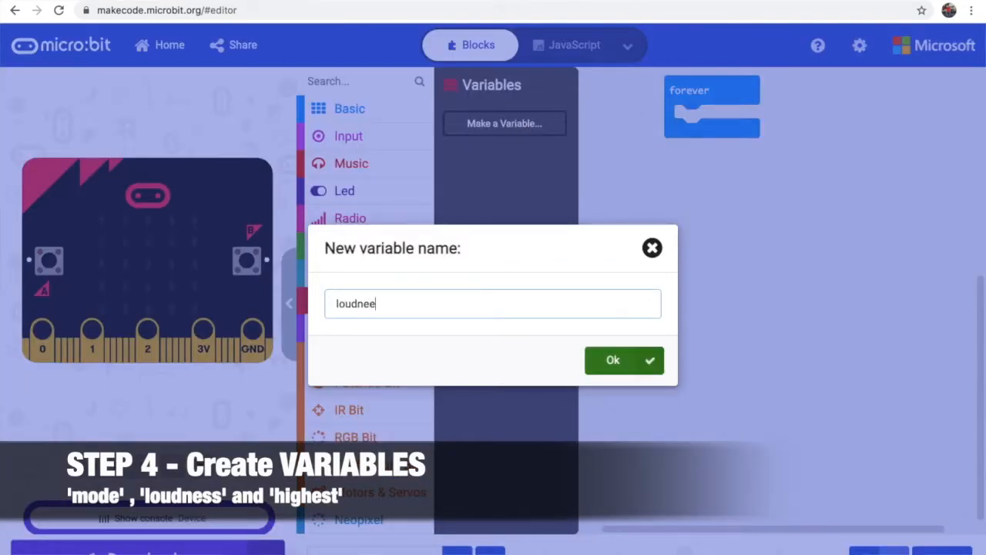
Create a new variable named 'mode'
{"action": "left_click", "coordinate": [614, 361]}
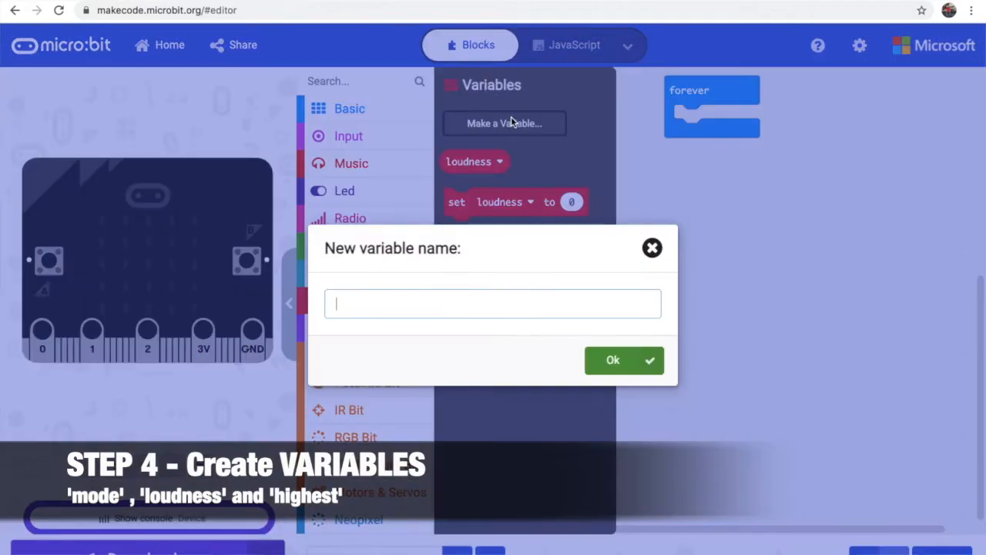
{"action": "type", "text": "mod"}
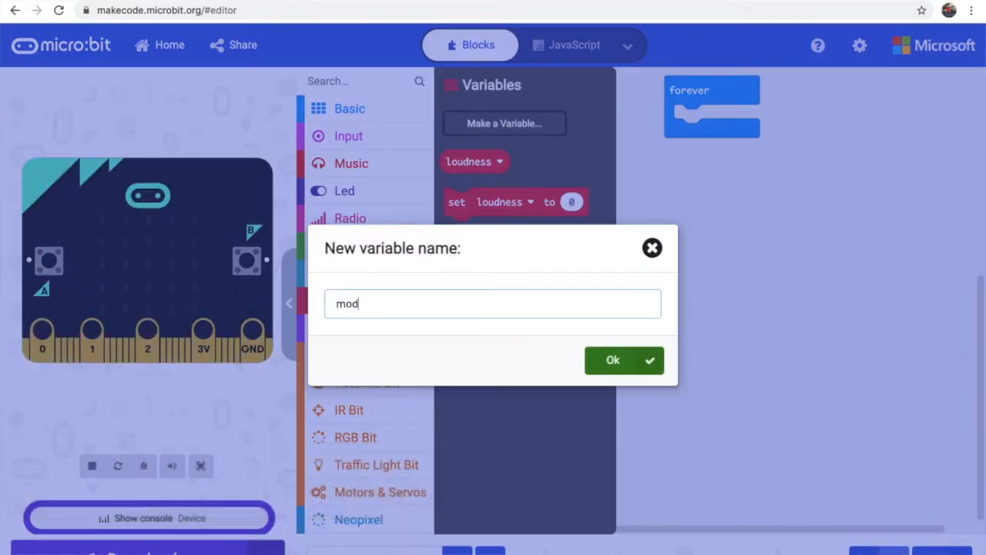
{"action": "left_click", "coordinate": [624, 361]}
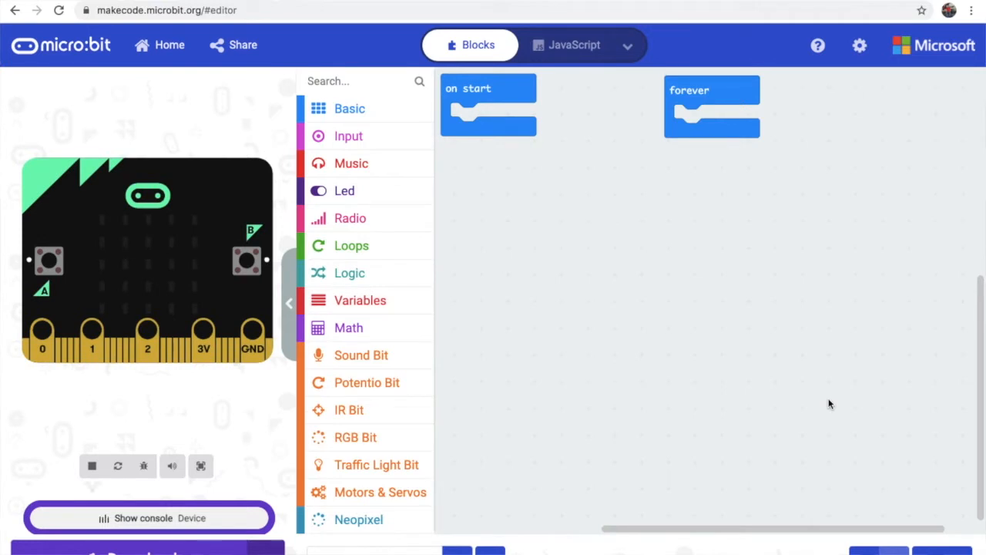
Make the on start block set mode to 0
{"action": "left_click_drag", "start_coordinate": [488, 105], "coordinate": [639, 324]}
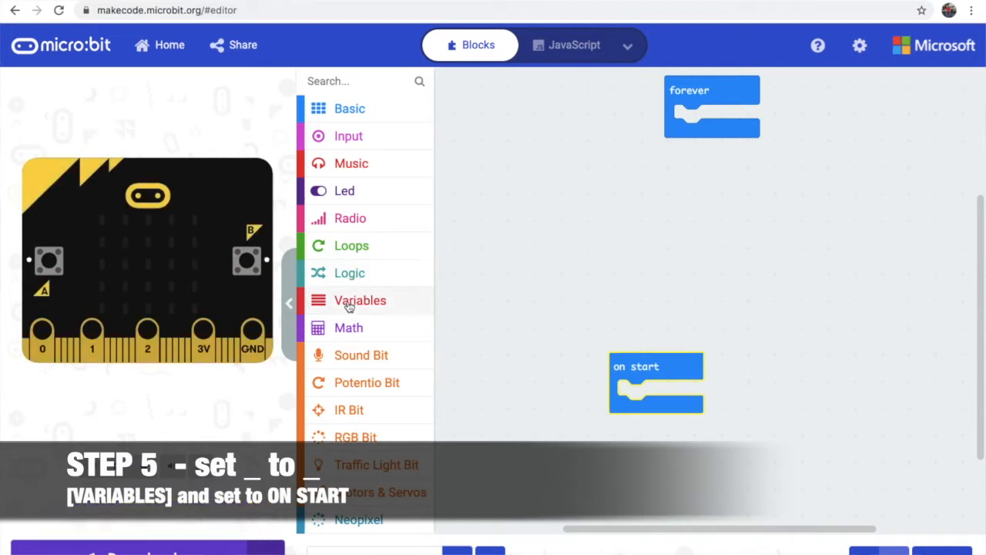
{"action": "left_click_drag", "start_coordinate": [361, 299], "coordinate": [537, 257]}
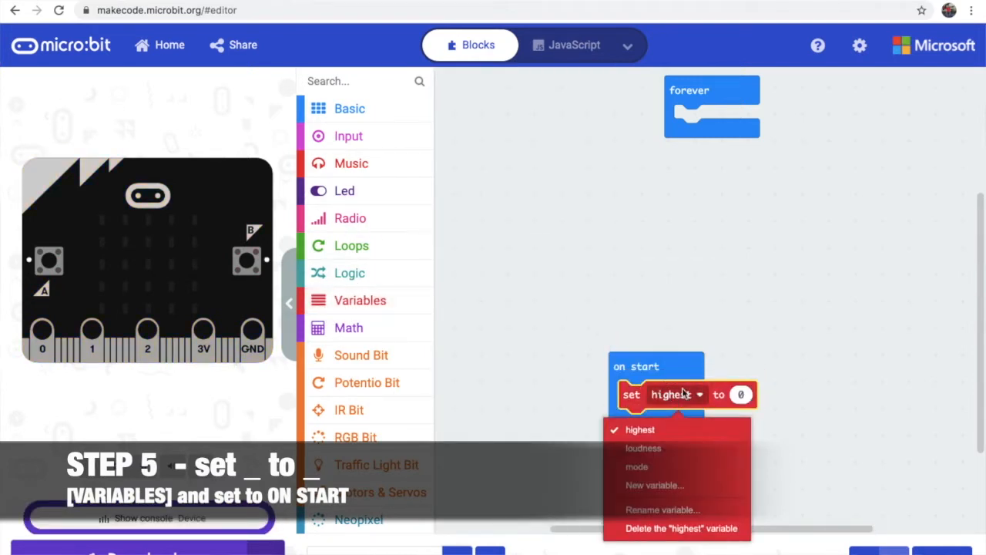
{"action": "left_click", "coordinate": [637, 465]}
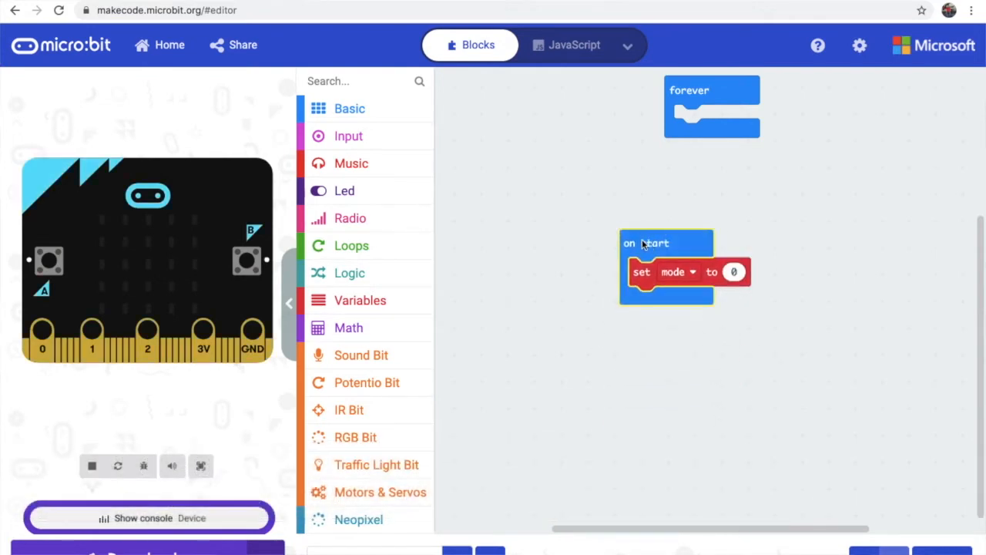
{"action": "left_click", "coordinate": [349, 136]}
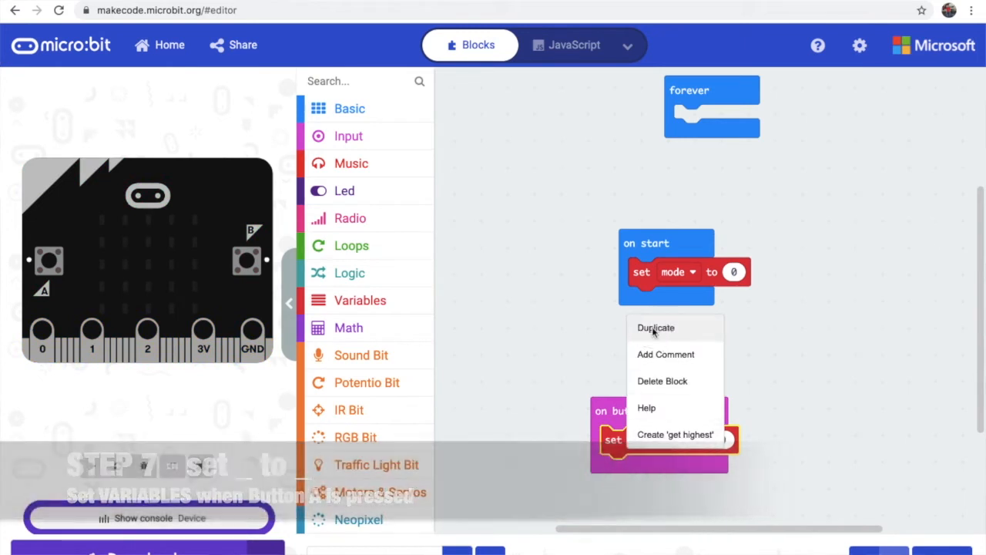
Duplicate the set highest block under button A pressed and change the copy to set mode to 1
{"action": "left_click", "coordinate": [657, 327]}
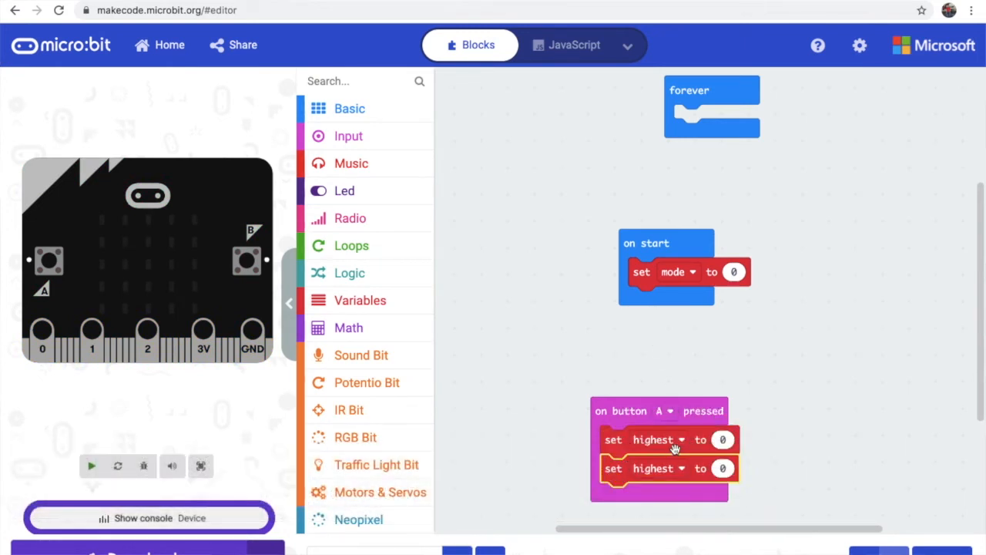
{"action": "left_click", "coordinate": [654, 439]}
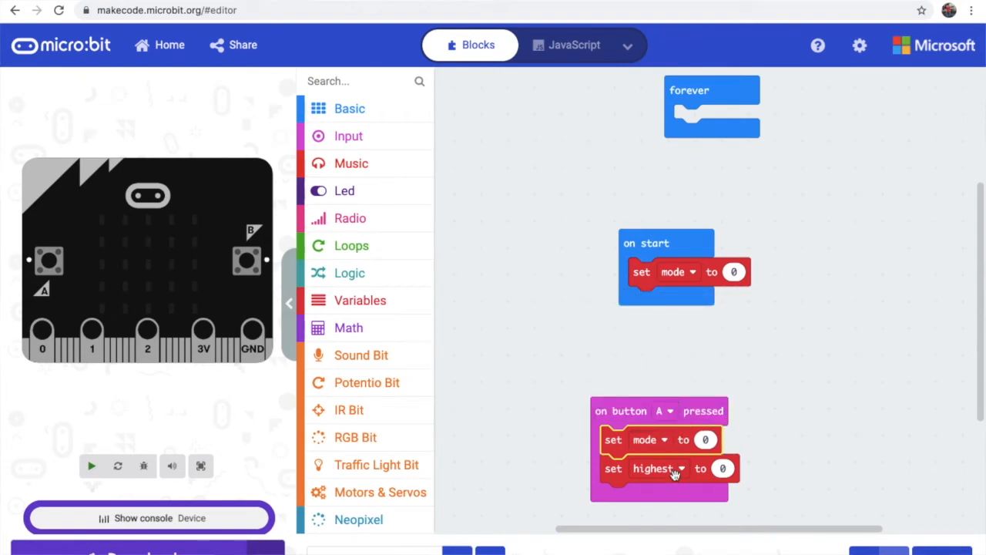
{"action": "left_click", "coordinate": [91, 466]}
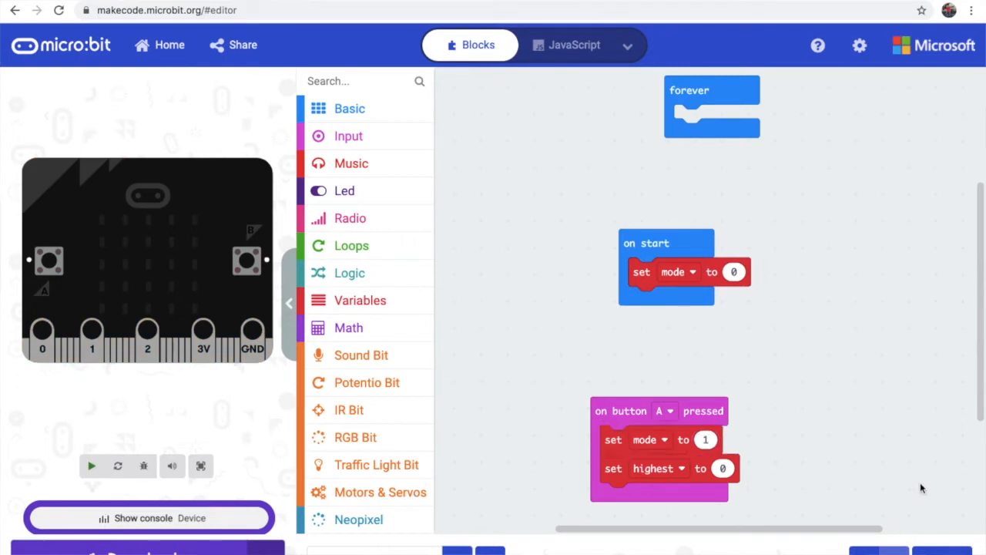
{"action": "mouse_move", "coordinate": [622, 422]}
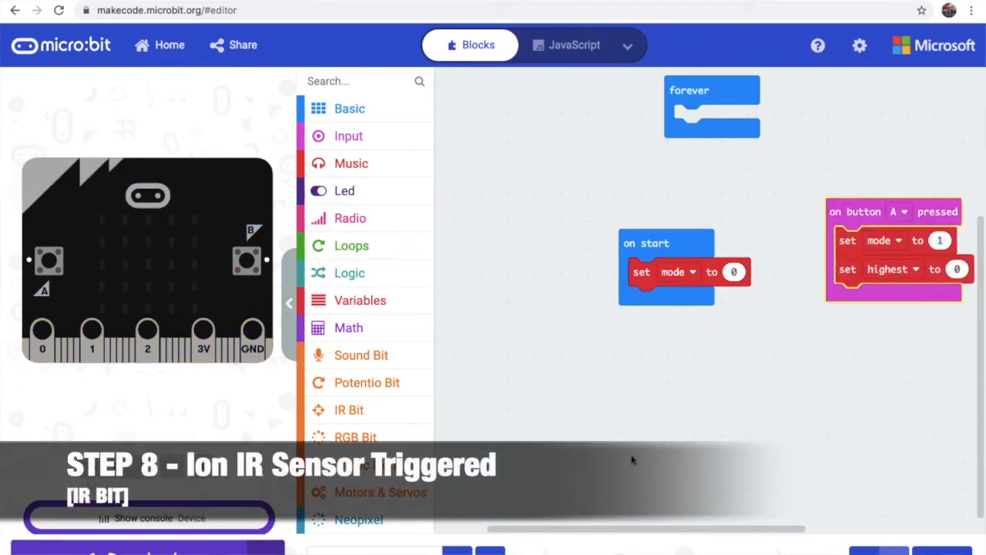
Add an on IR sensor triggered event from IR Bit that sets mode to 2
{"action": "left_click", "coordinate": [348, 410]}
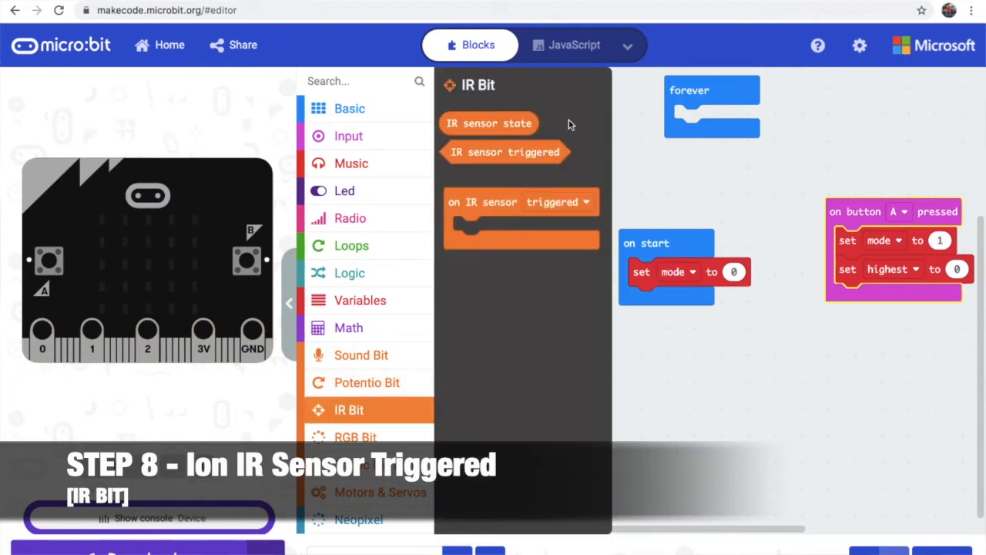
{"action": "left_click_drag", "start_coordinate": [521, 202], "coordinate": [657, 338]}
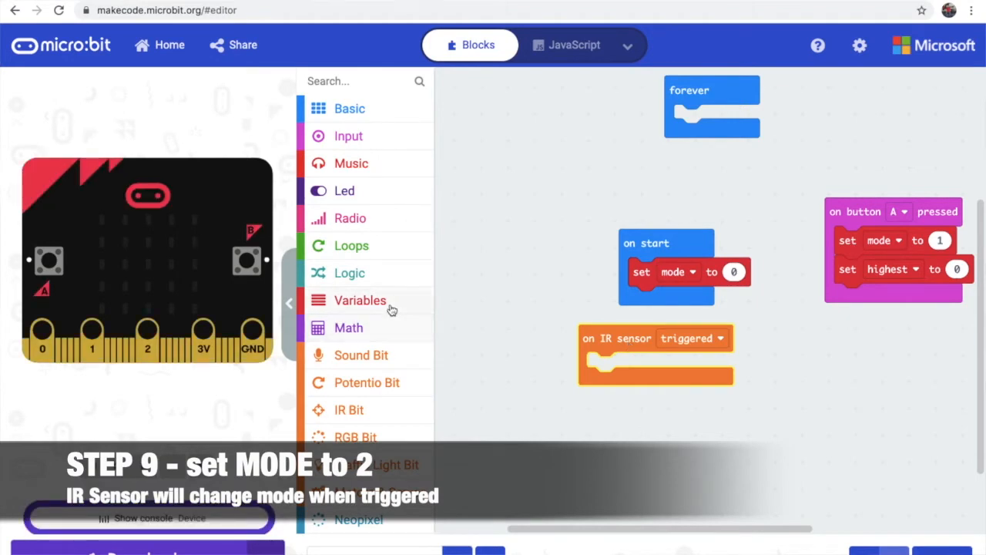
{"action": "left_click", "coordinate": [360, 299]}
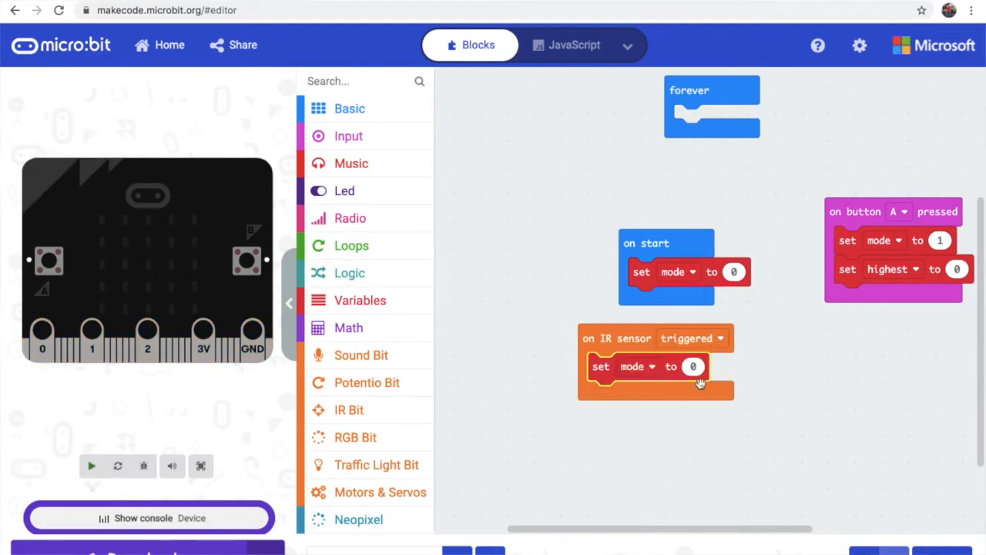
{"action": "left_click", "coordinate": [694, 367]}
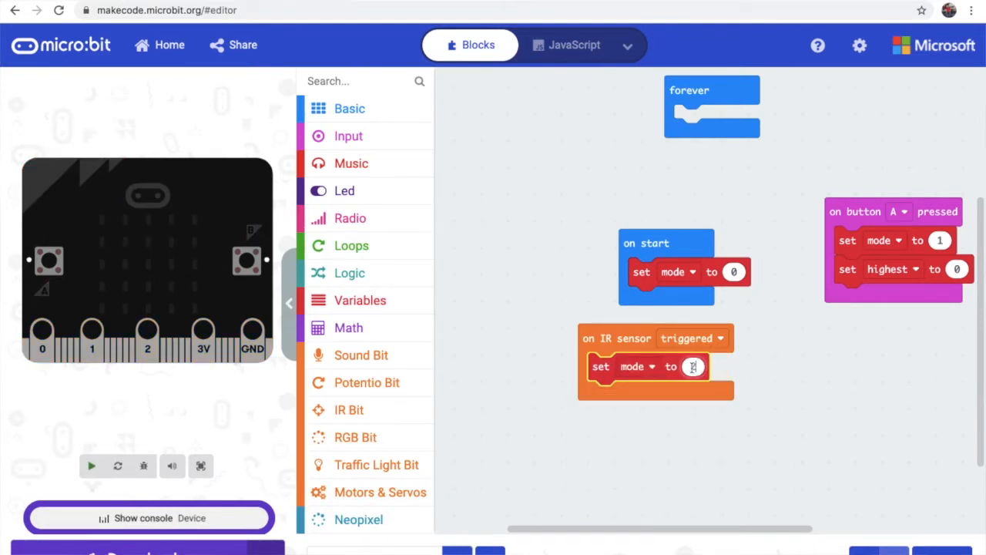
{"action": "type", "text": "2"}
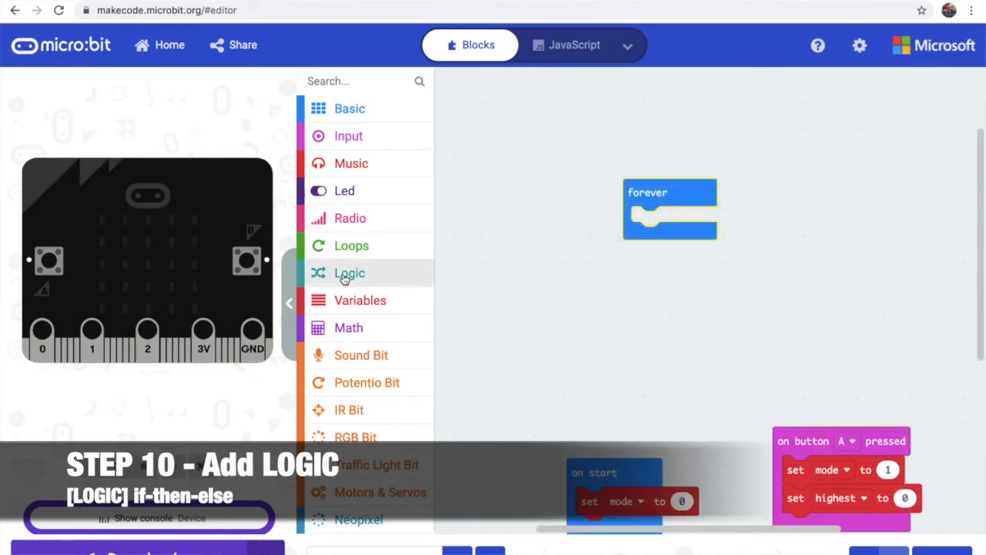
Build the forever loop's if / else-if conditions comparing mode = 1 and mode = 2
{"action": "left_click", "coordinate": [348, 273]}
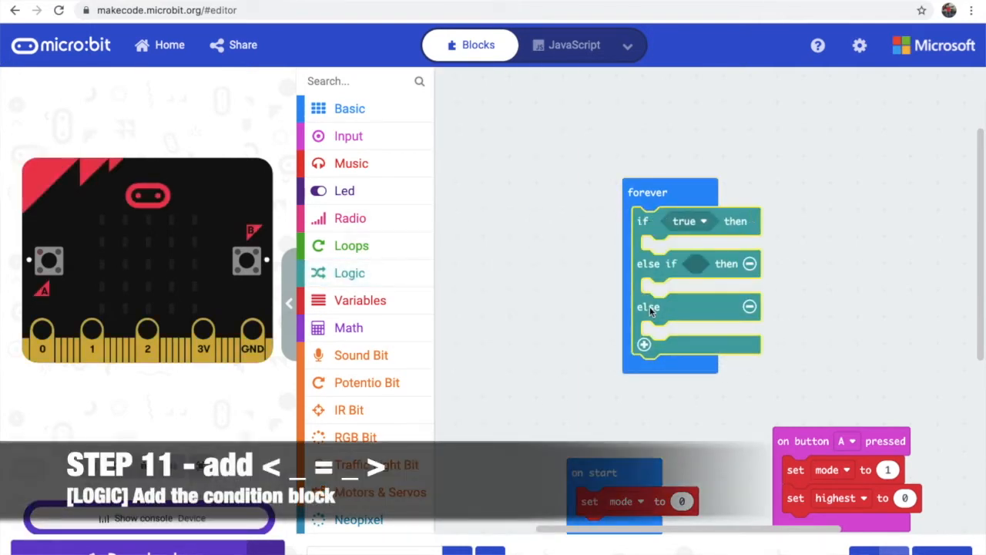
{"action": "left_click", "coordinate": [350, 273]}
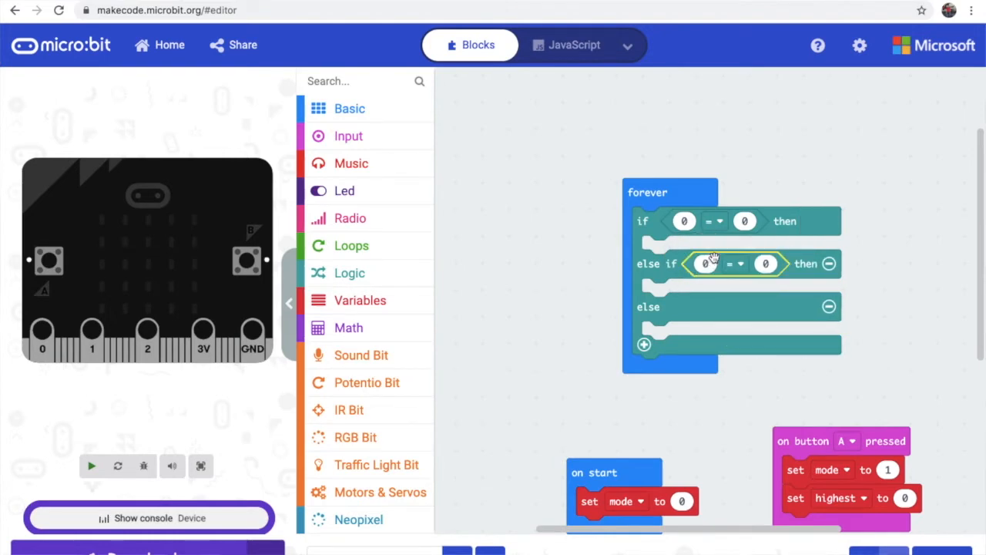
{"action": "left_click", "coordinate": [91, 465]}
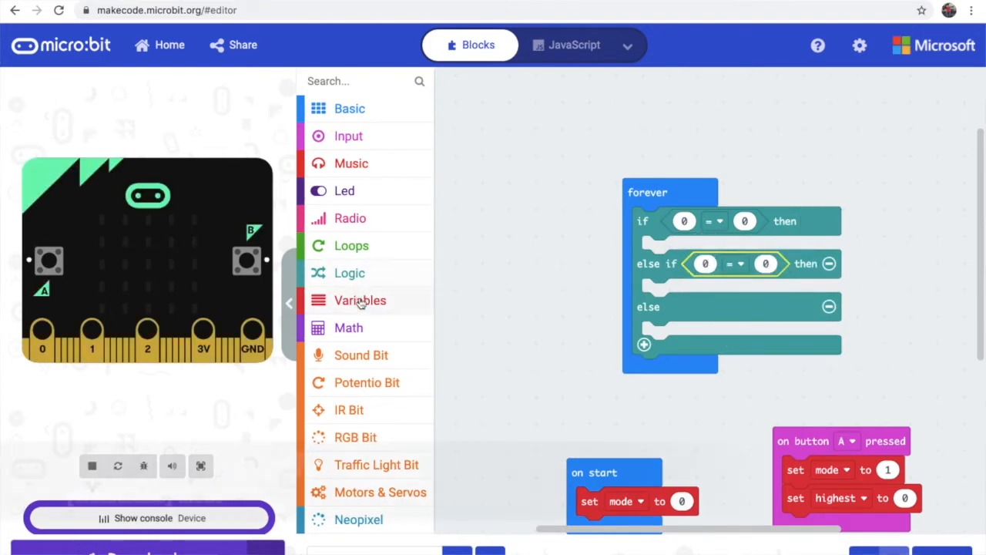
{"action": "left_click", "coordinate": [361, 299]}
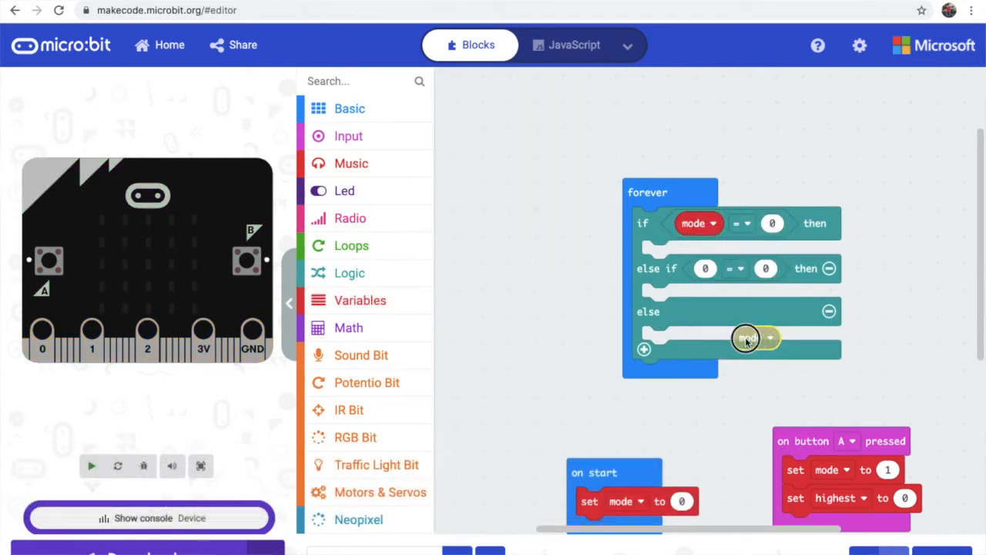
{"action": "left_click_drag", "start_coordinate": [748, 339], "coordinate": [721, 271]}
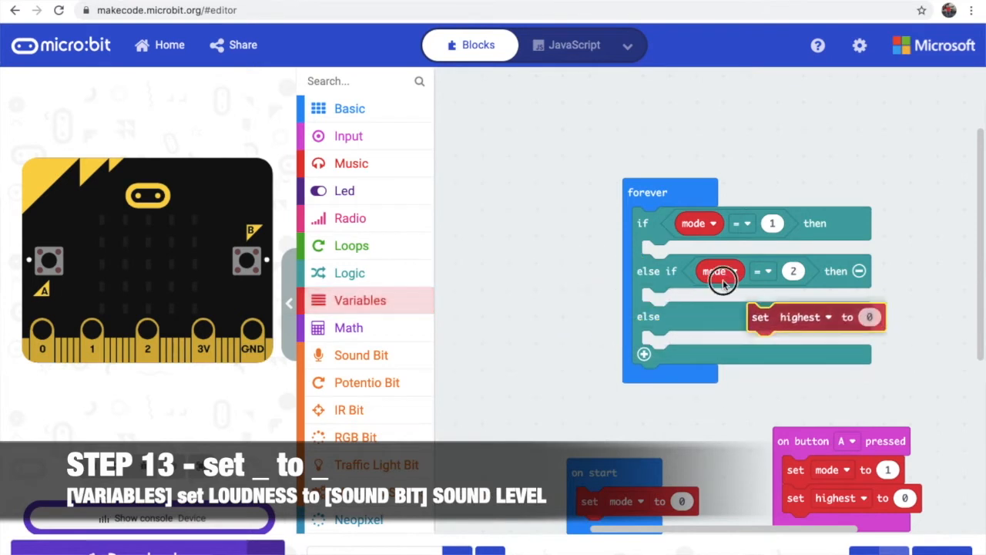
In the mode = 1 branch, set loudness to the Sound Bit sound level reading
{"action": "left_click_drag", "start_coordinate": [815, 317], "coordinate": [700, 254]}
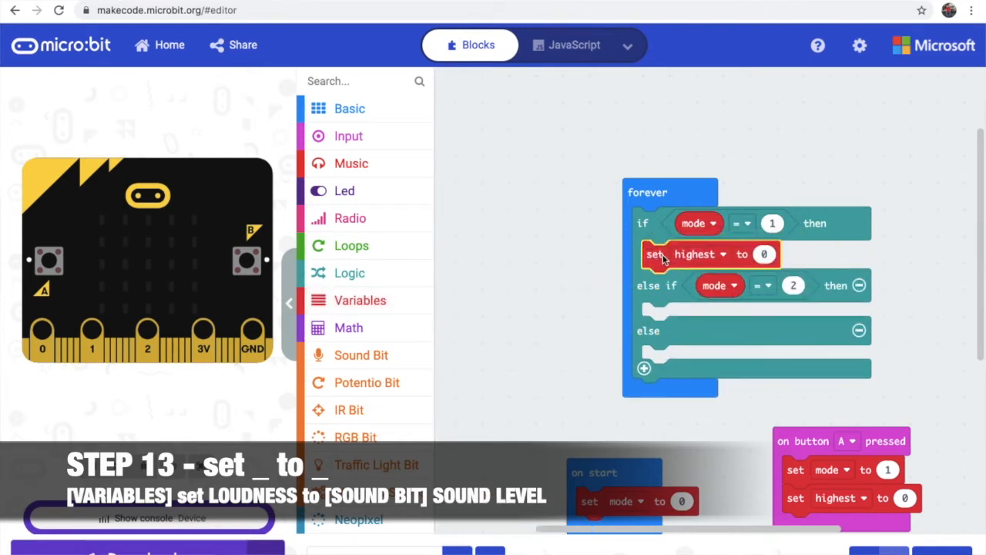
{"action": "left_click", "coordinate": [700, 254]}
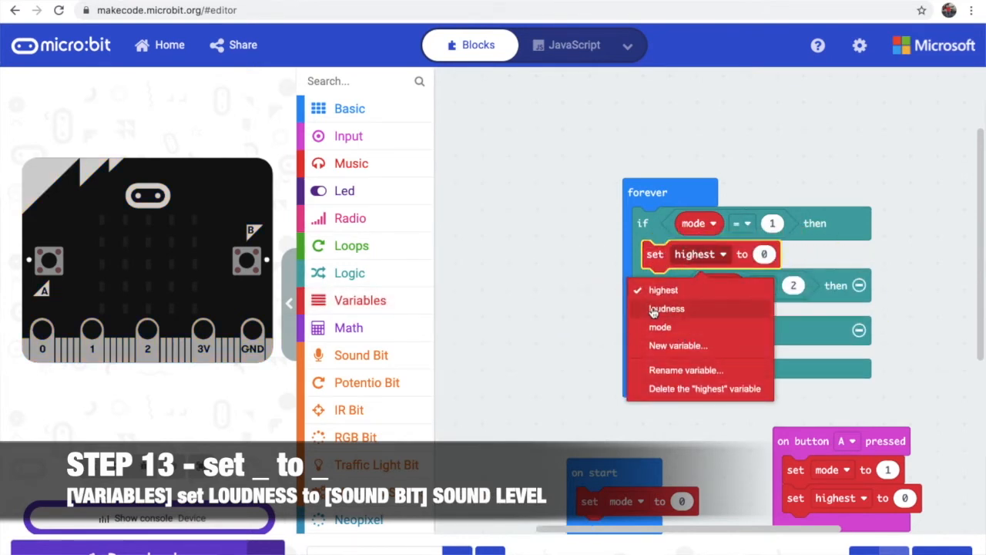
{"action": "left_click", "coordinate": [666, 308]}
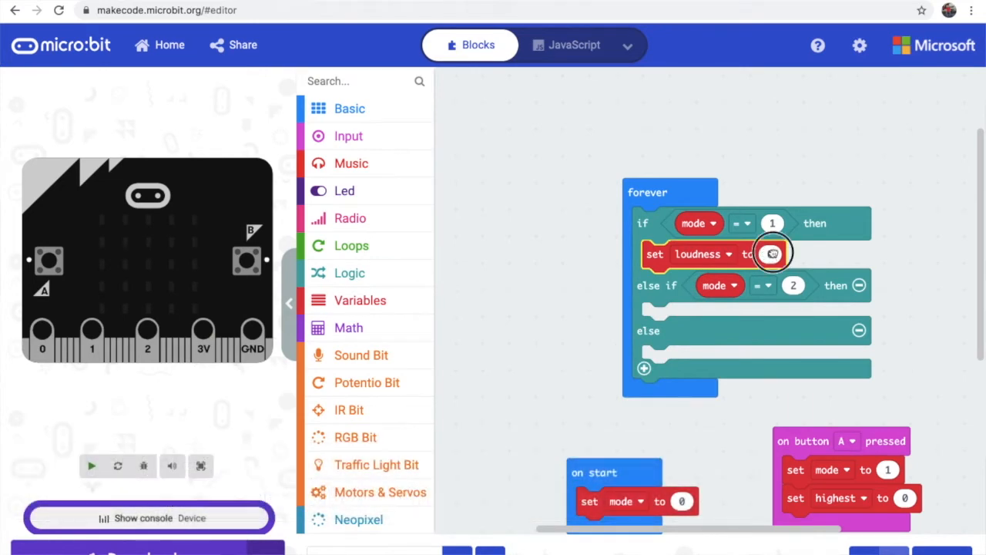
{"action": "left_click", "coordinate": [361, 355]}
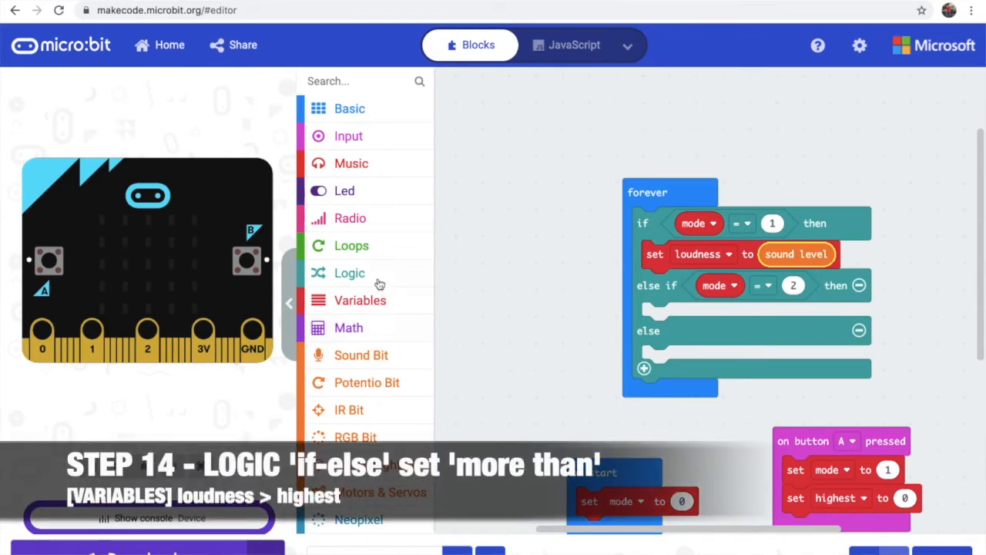
Nest an if block under the loudness setting with a comparison starting from loudness
{"action": "left_click", "coordinate": [349, 273]}
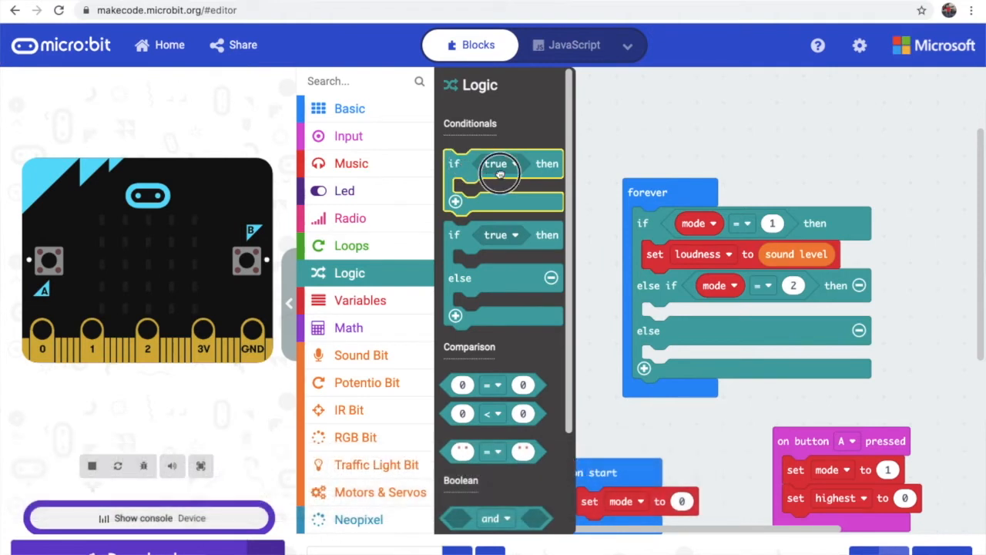
{"action": "left_click_drag", "start_coordinate": [497, 177], "coordinate": [694, 284]}
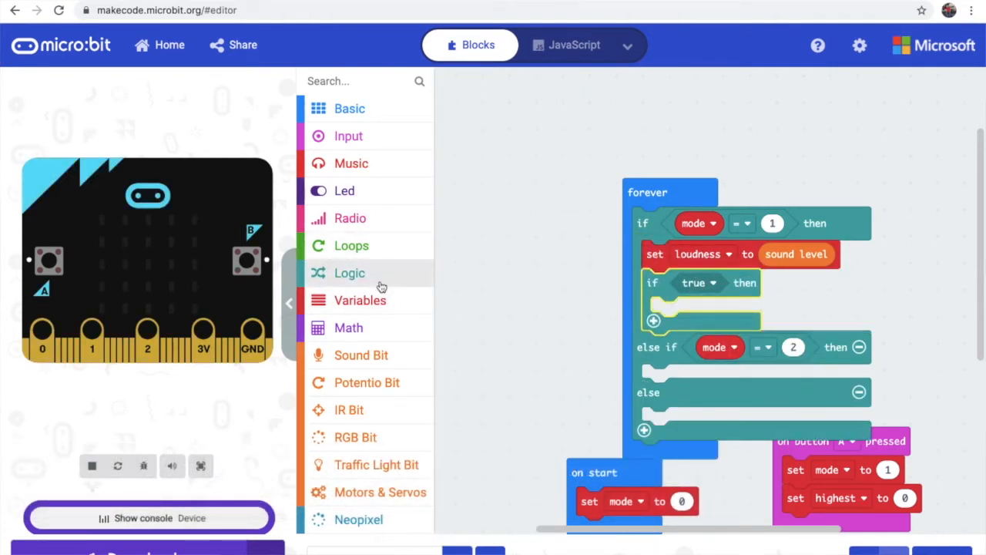
{"action": "left_click", "coordinate": [350, 273]}
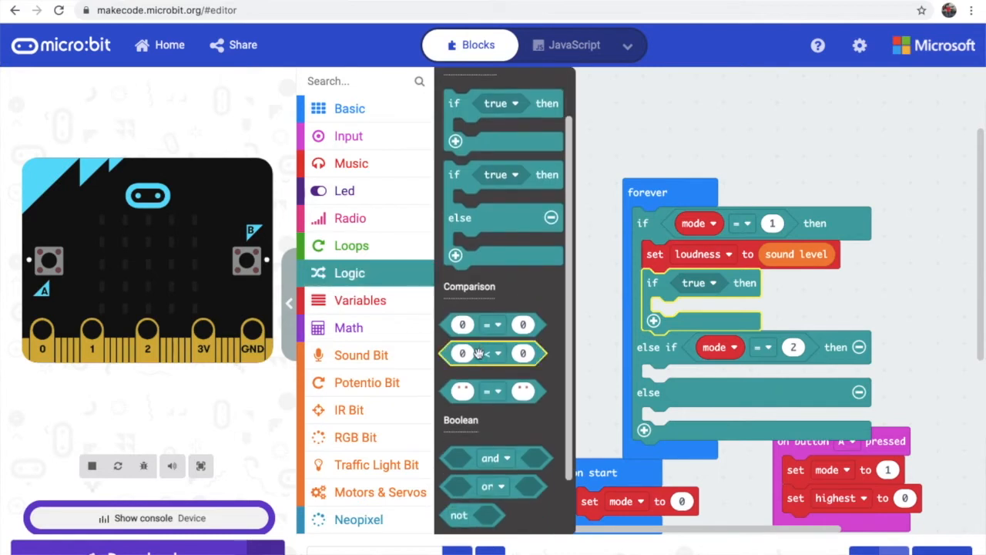
{"action": "left_click_drag", "start_coordinate": [493, 353], "coordinate": [721, 283]}
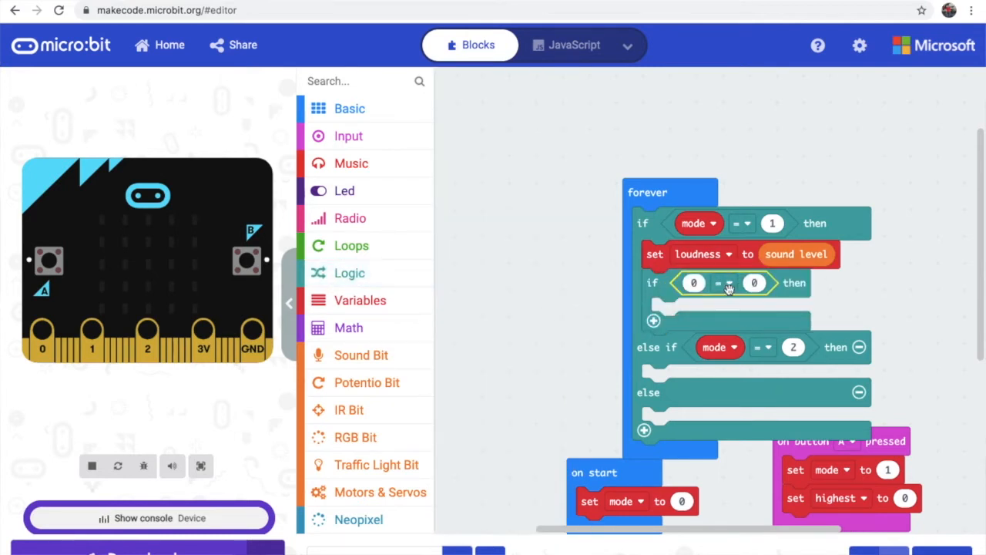
{"action": "left_click", "coordinate": [727, 284]}
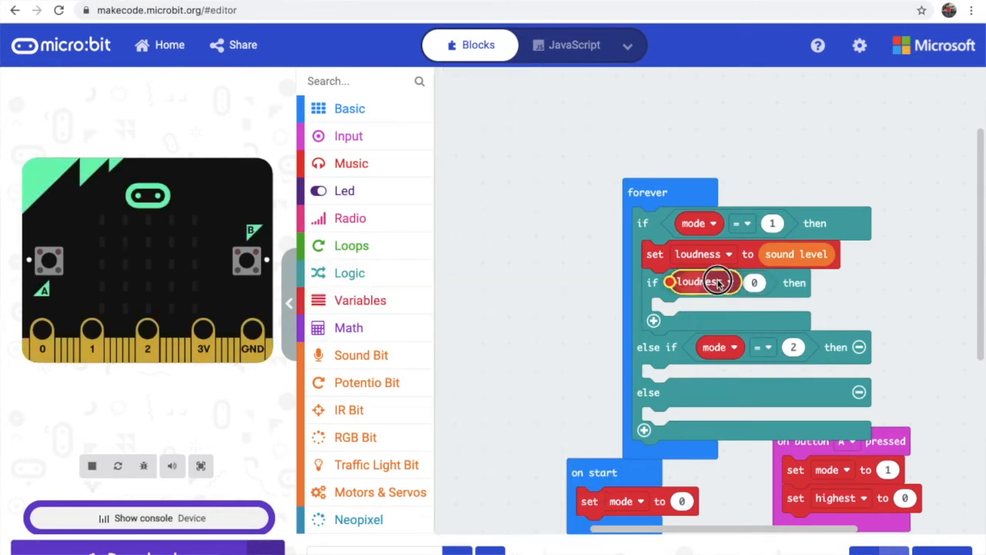
Duplicate loudness to the right side and change it so the test reads loudness > highest
{"action": "right_click", "coordinate": [702, 282]}
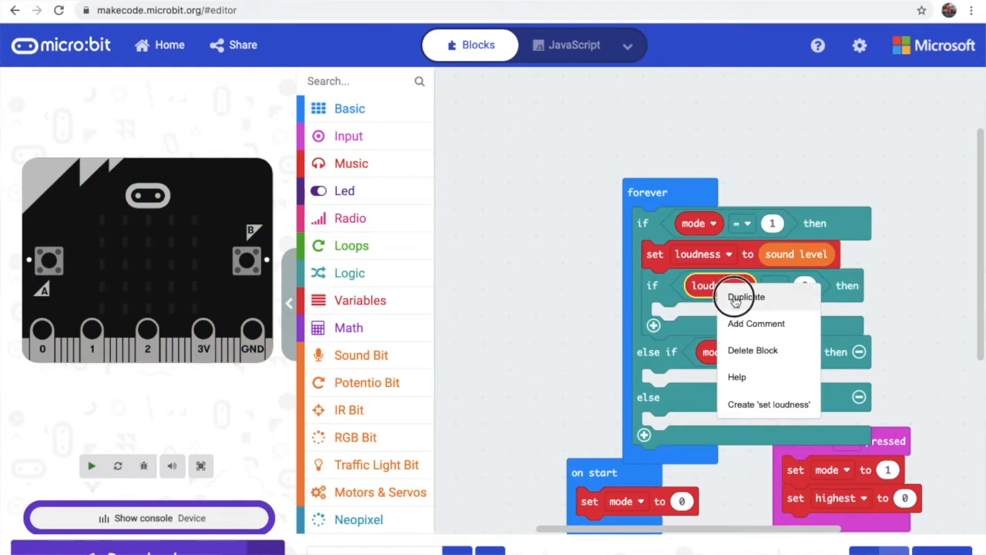
{"action": "left_click", "coordinate": [746, 296]}
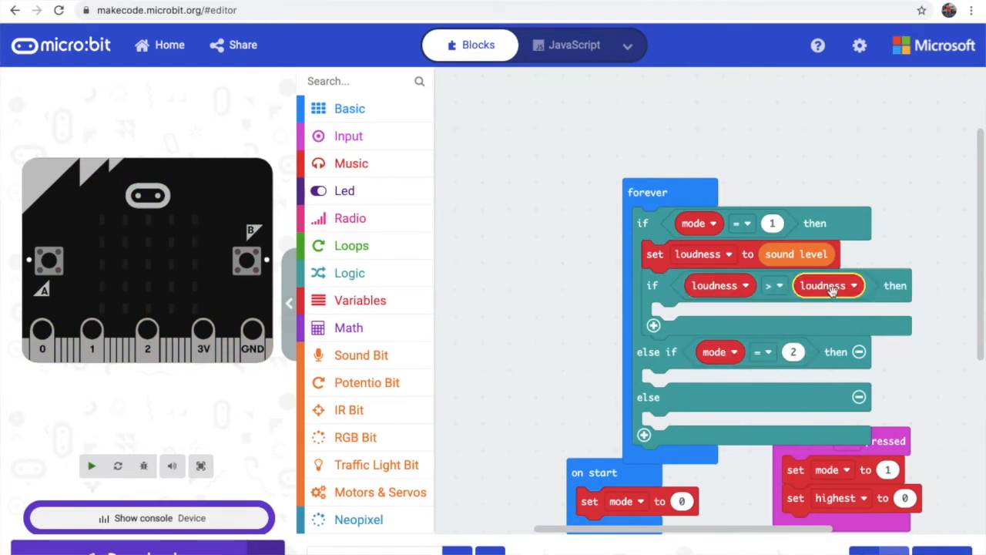
{"action": "left_click", "coordinate": [829, 285]}
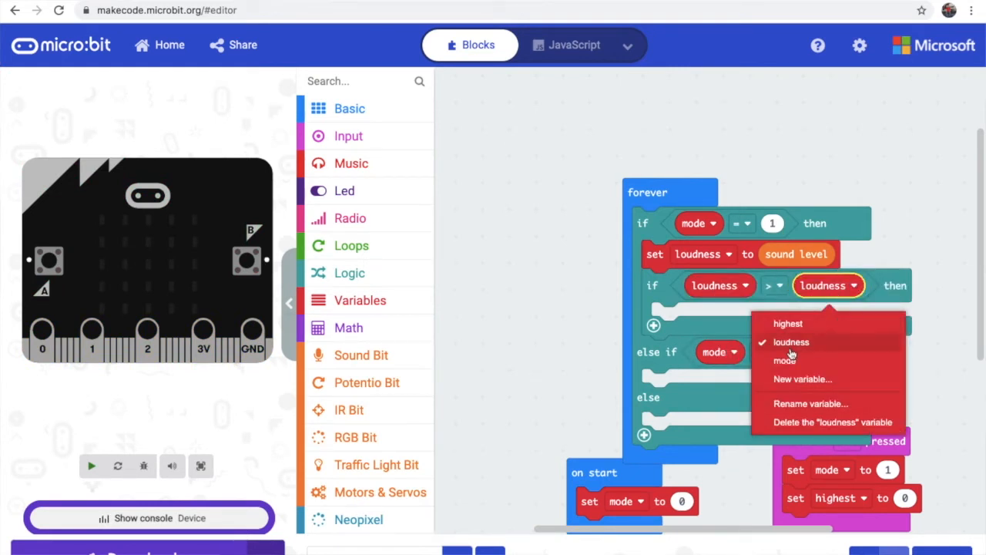
{"action": "left_click", "coordinate": [788, 323]}
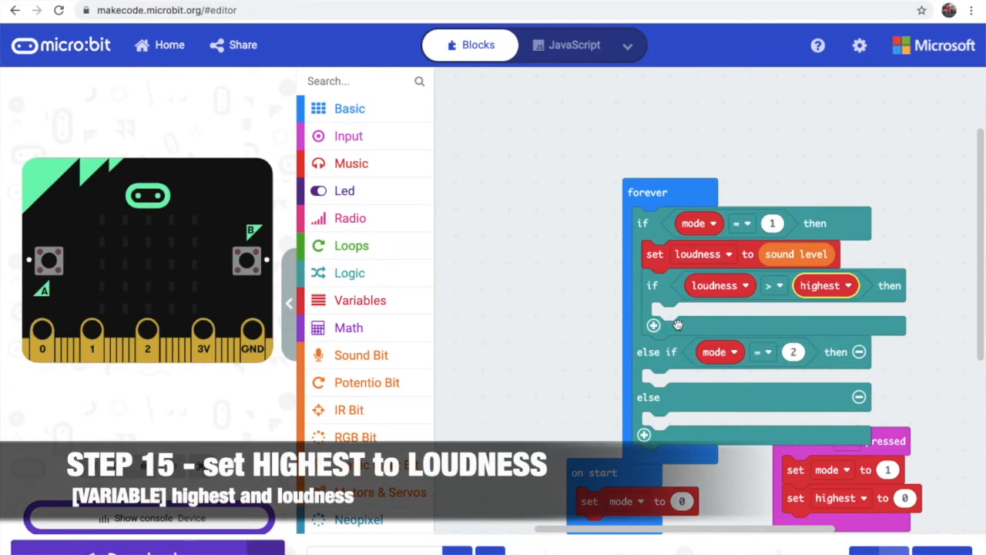
Inside the nested check, set highest to loudness
{"action": "left_click", "coordinate": [361, 299]}
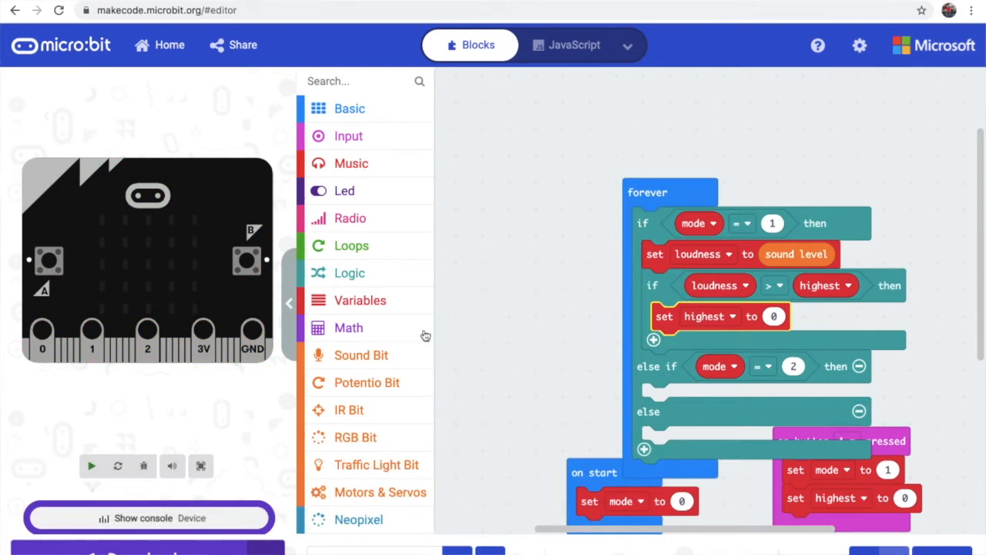
{"action": "left_click", "coordinate": [361, 299]}
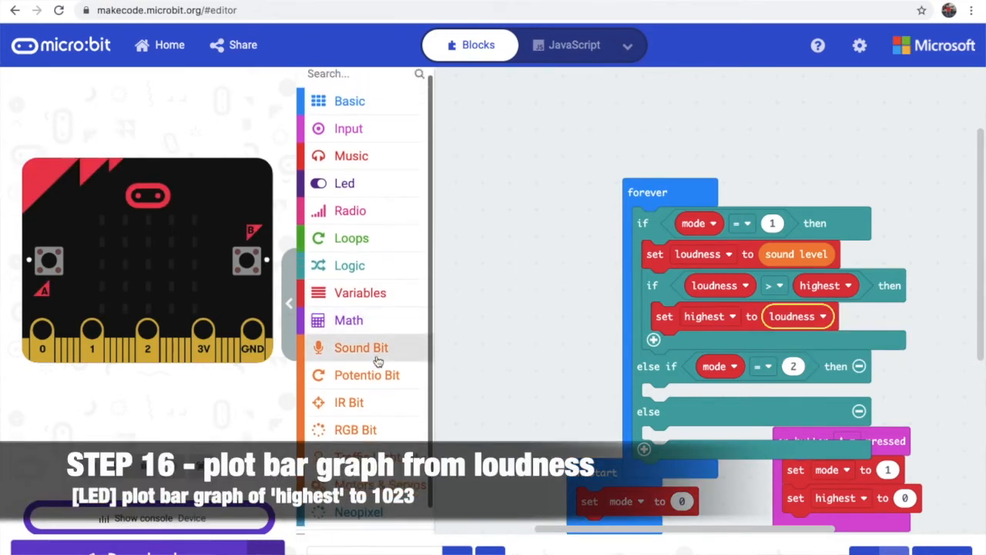
Plot a bar graph of highest up to 1023 after updating highest
{"action": "left_click", "coordinate": [346, 182]}
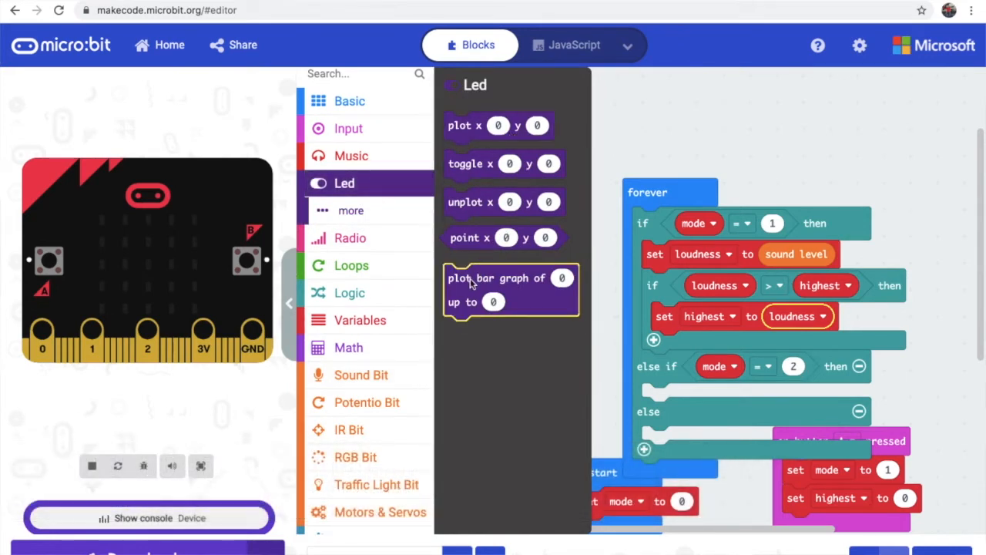
{"action": "left_click_drag", "start_coordinate": [512, 290], "coordinate": [731, 362]}
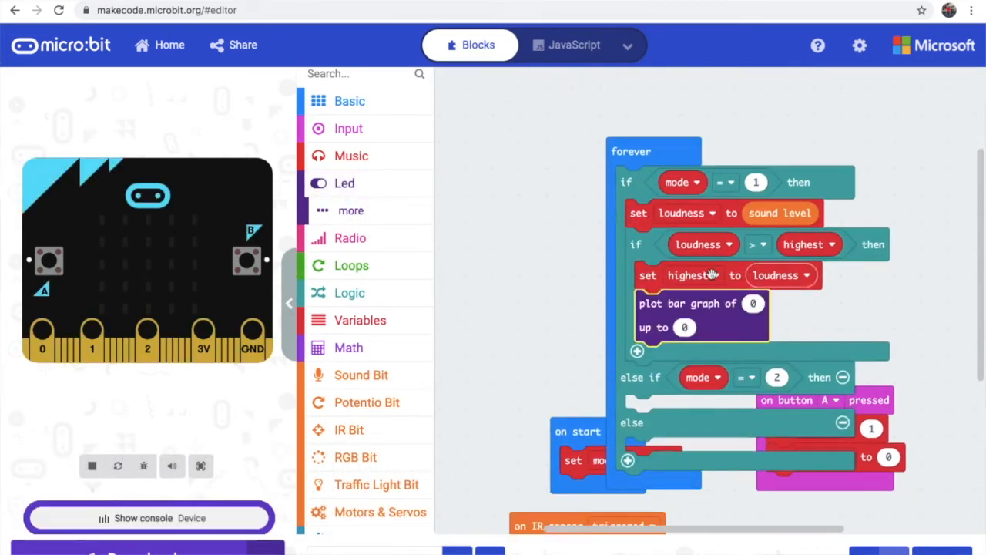
{"action": "mouse_move", "coordinate": [860, 293]}
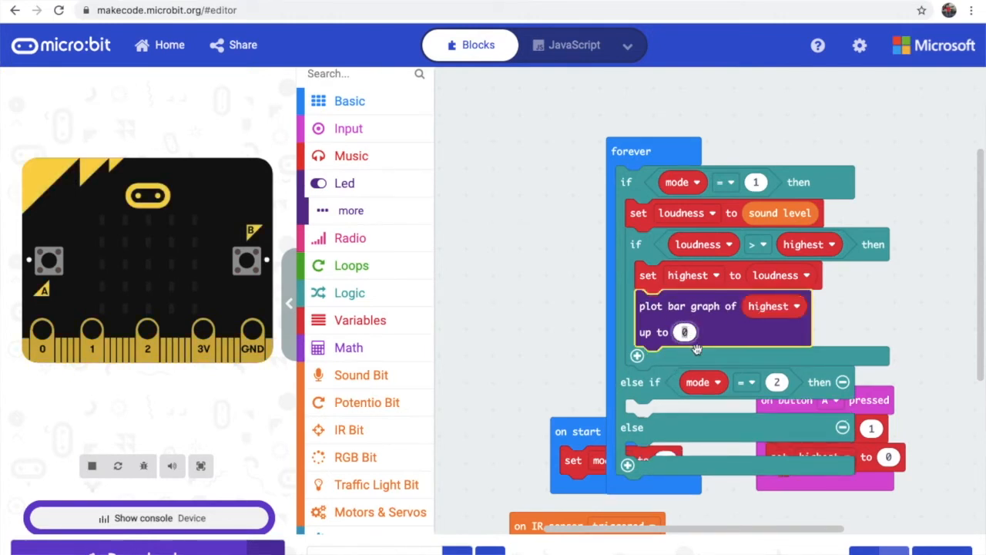
{"action": "type", "text": "10"}
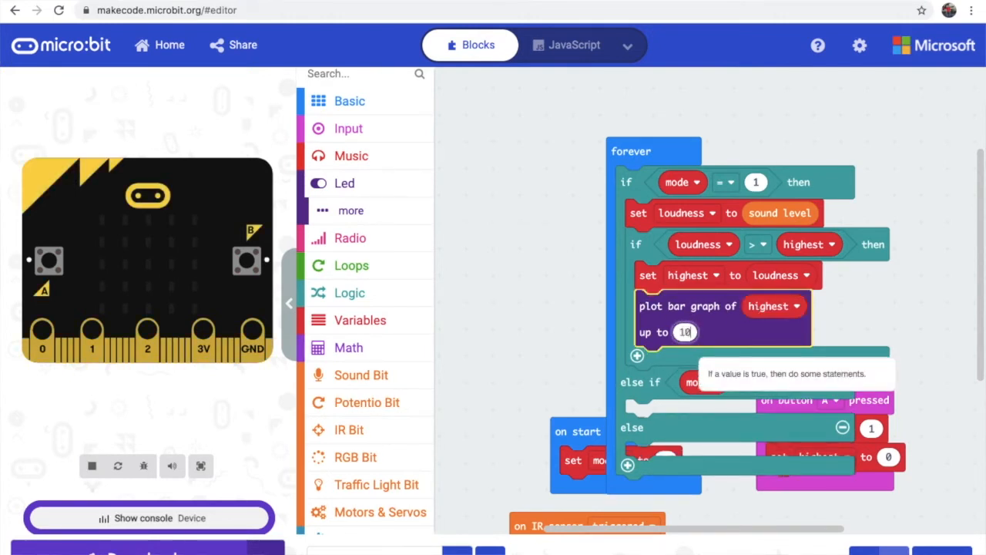
{"action": "left_click", "coordinate": [348, 101]}
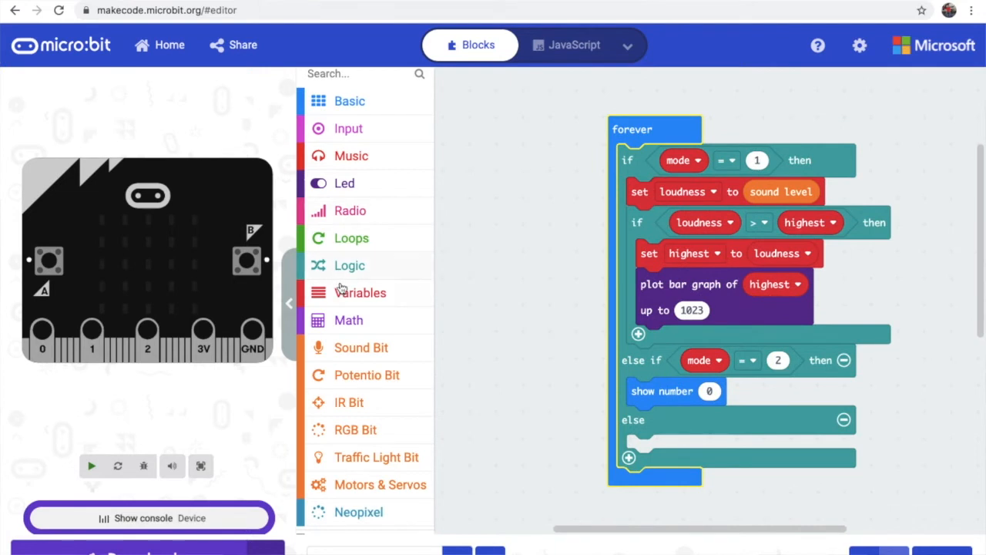
Replace the else-if comparison value 2 with the highest variable so it reads mode = highest
{"action": "left_click", "coordinate": [360, 292]}
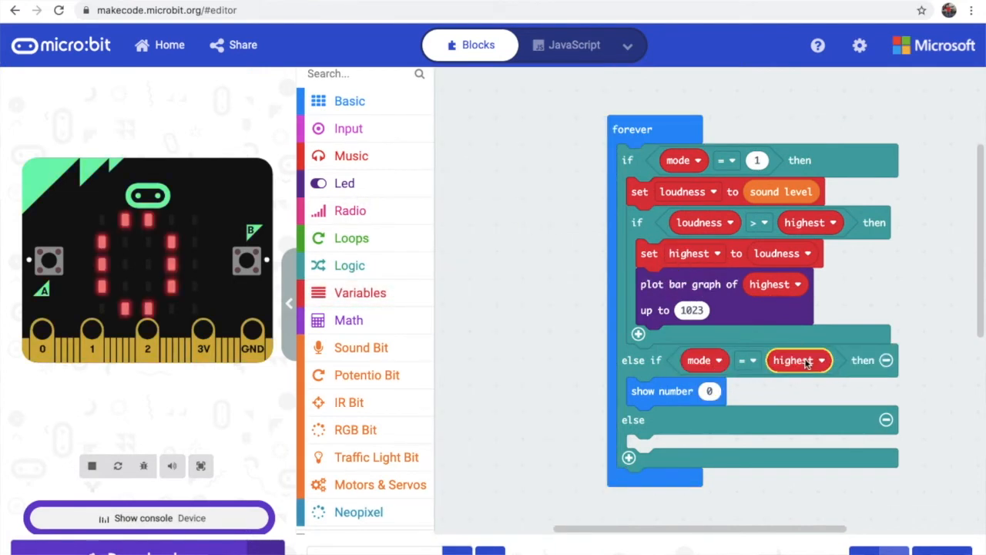
{"action": "mouse_move", "coordinate": [629, 457]}
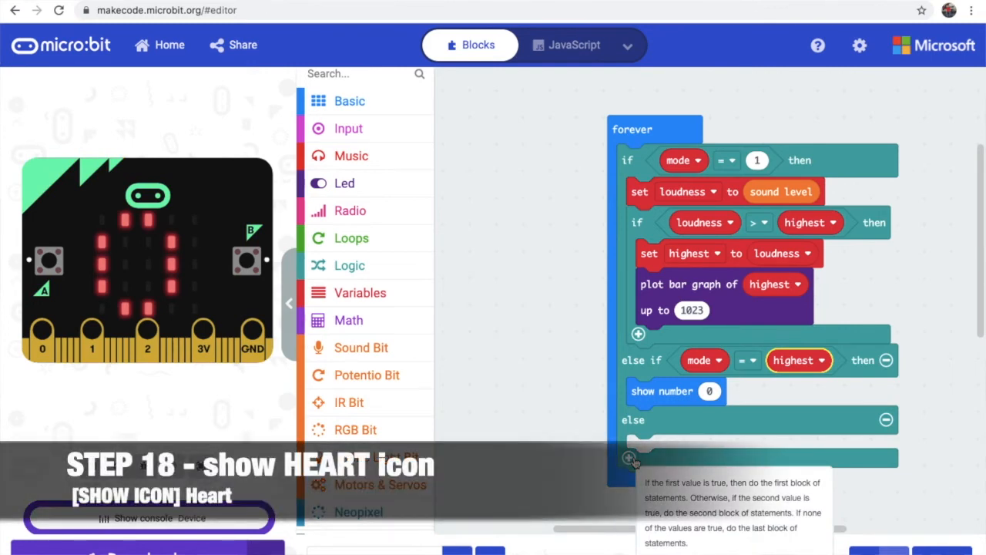
{"action": "left_click", "coordinate": [350, 101]}
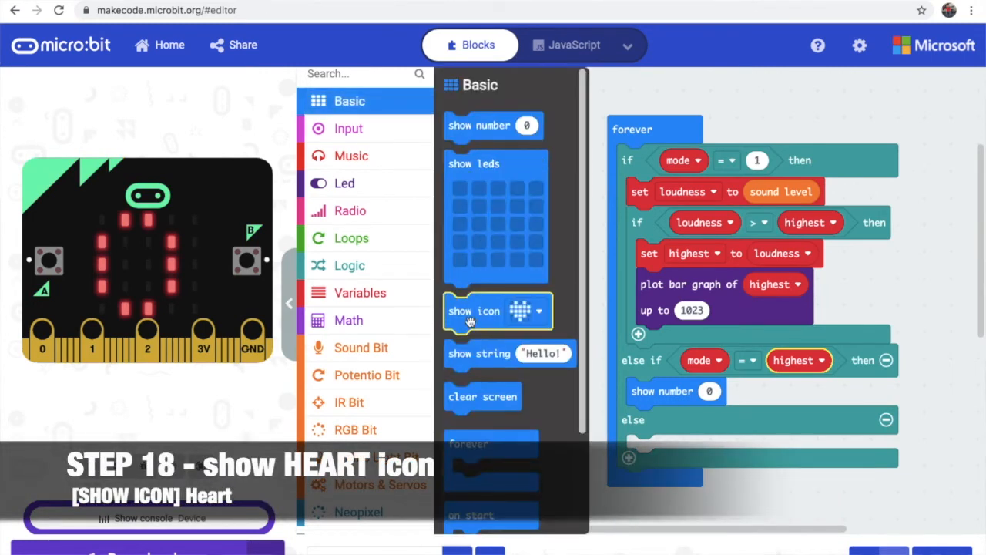